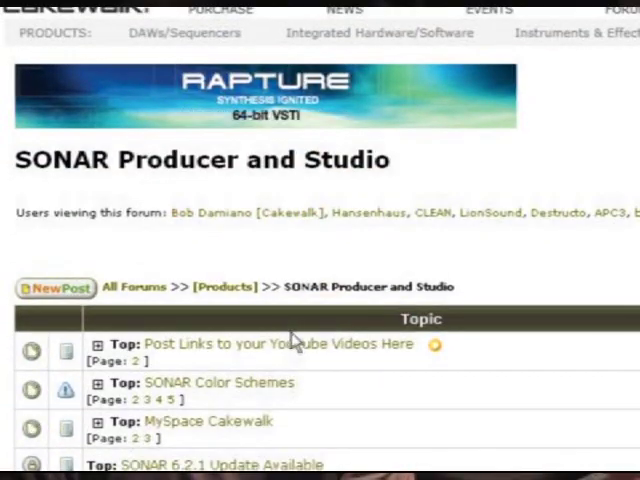
# - Select the group of six D3 drum notes in the piano roll
pyautogui.scroll(-3)
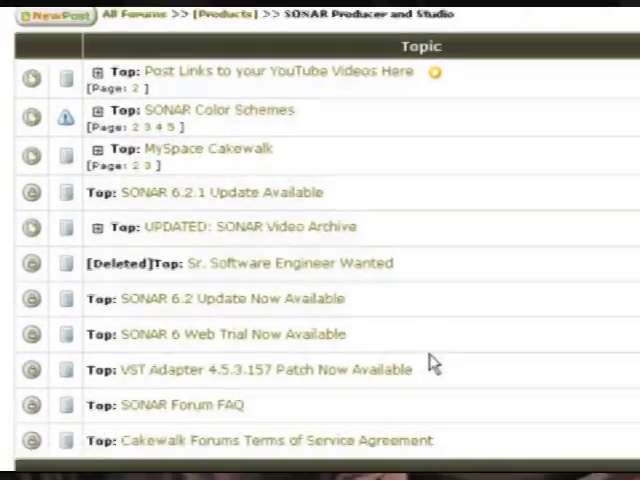
pyautogui.scroll(-3)
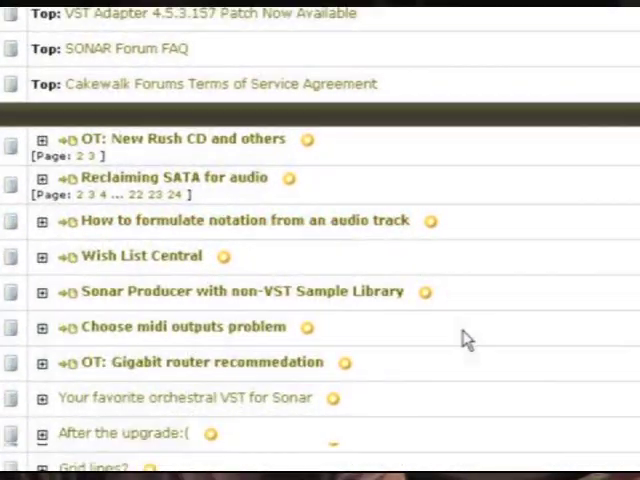
pyautogui.scroll(-3)
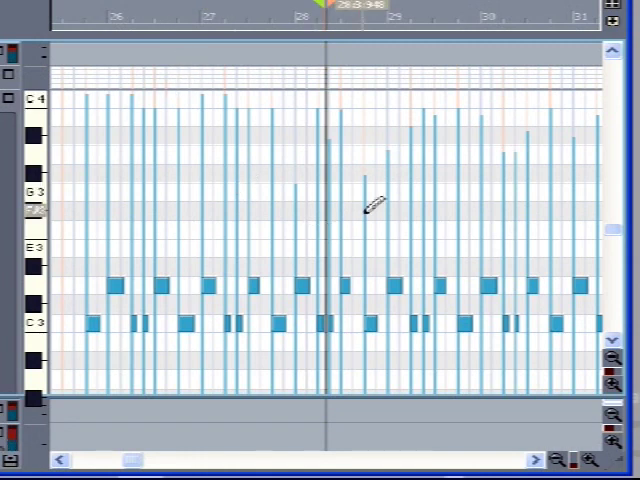
pyautogui.click(536, 460)
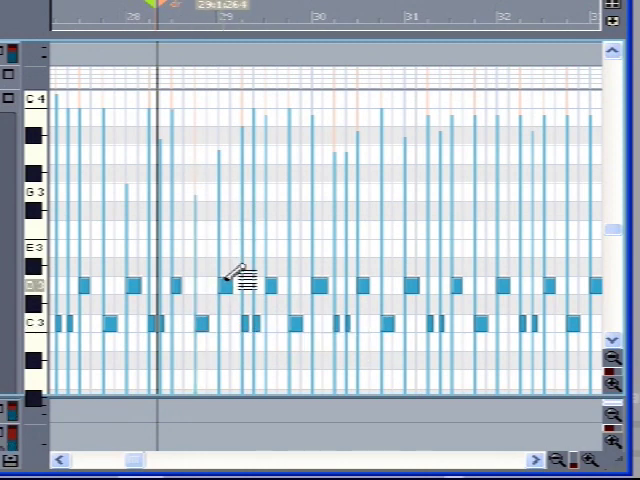
pyautogui.click(222, 284)
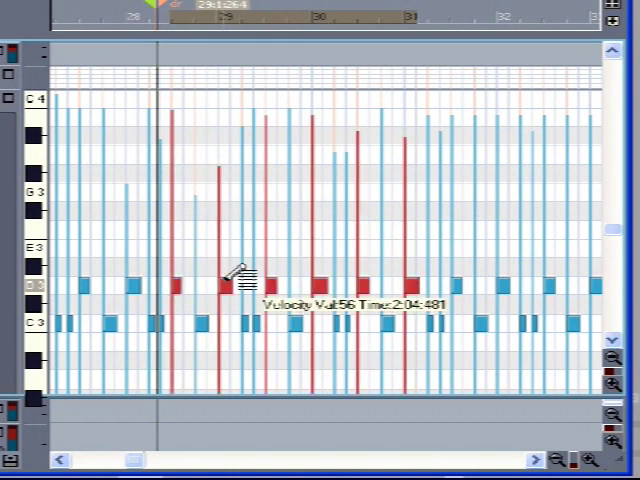
# - Drag the six D3 notes' velocity bars down to 61 in the velocity pane
pyautogui.moveTo(236, 280); pyautogui.dragTo(236, 310)
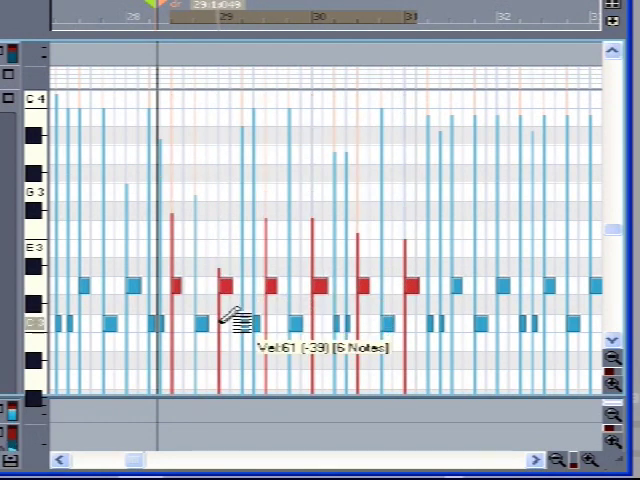
pyautogui.moveTo(228, 330); pyautogui.dragTo(228, 290)
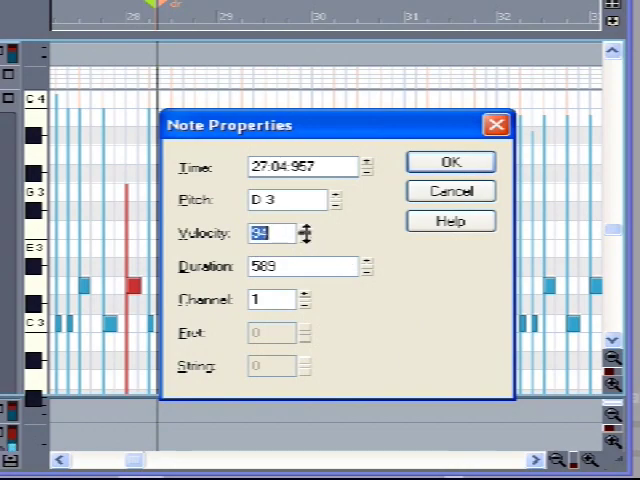
# - Confirm the D3 note's edited Velocity value in Note Properties with OK
pyautogui.click(448, 162)
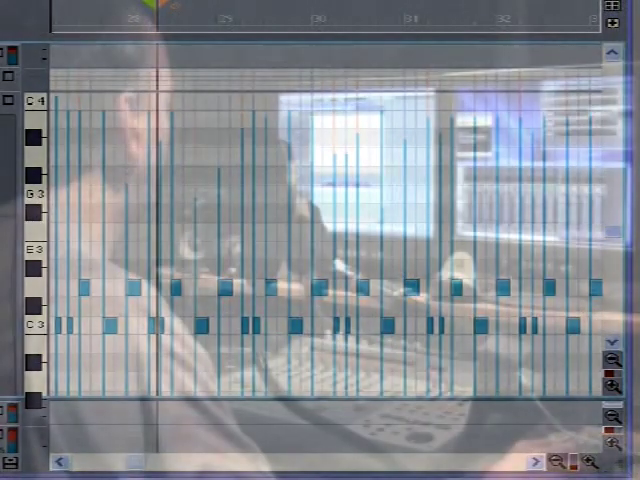